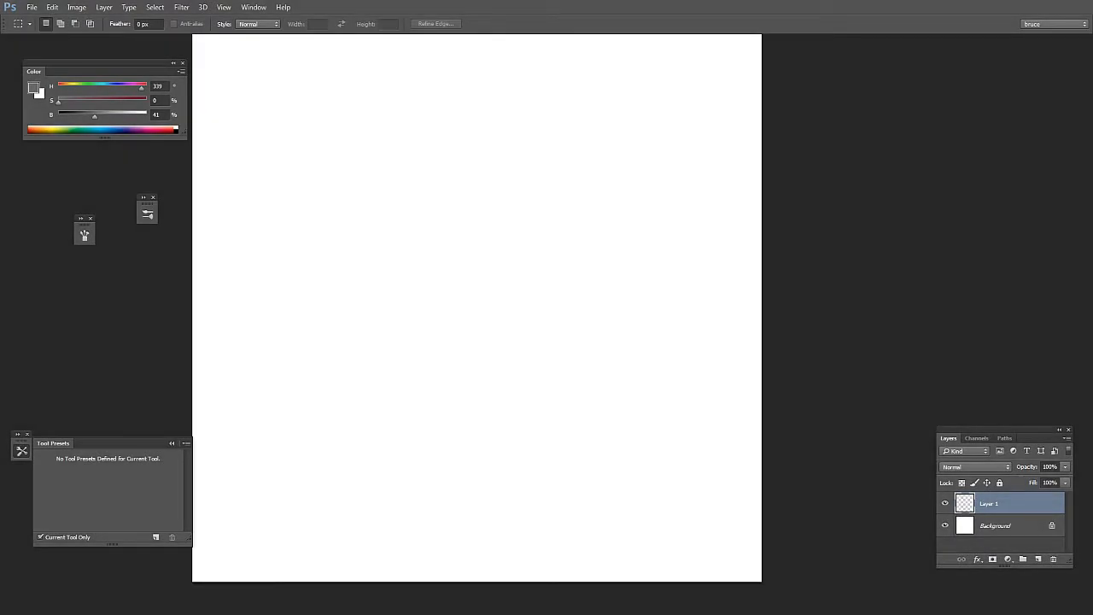
Ready a black 100 px hard round brush on the blank canvas.
left_click_drag(477, 308, 614, 360)
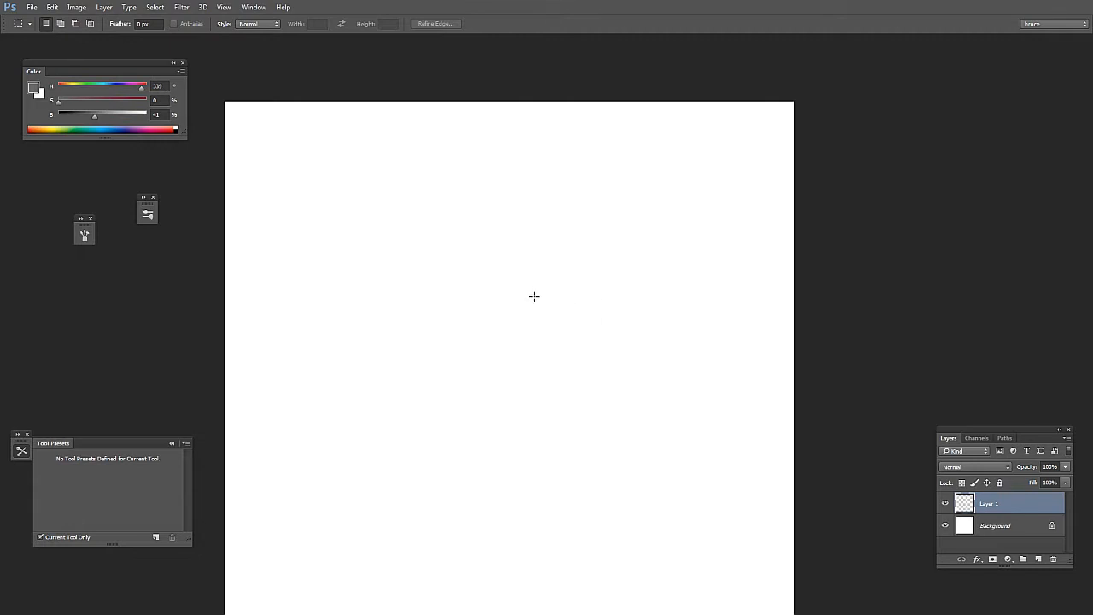
mouse_move(575, 385)
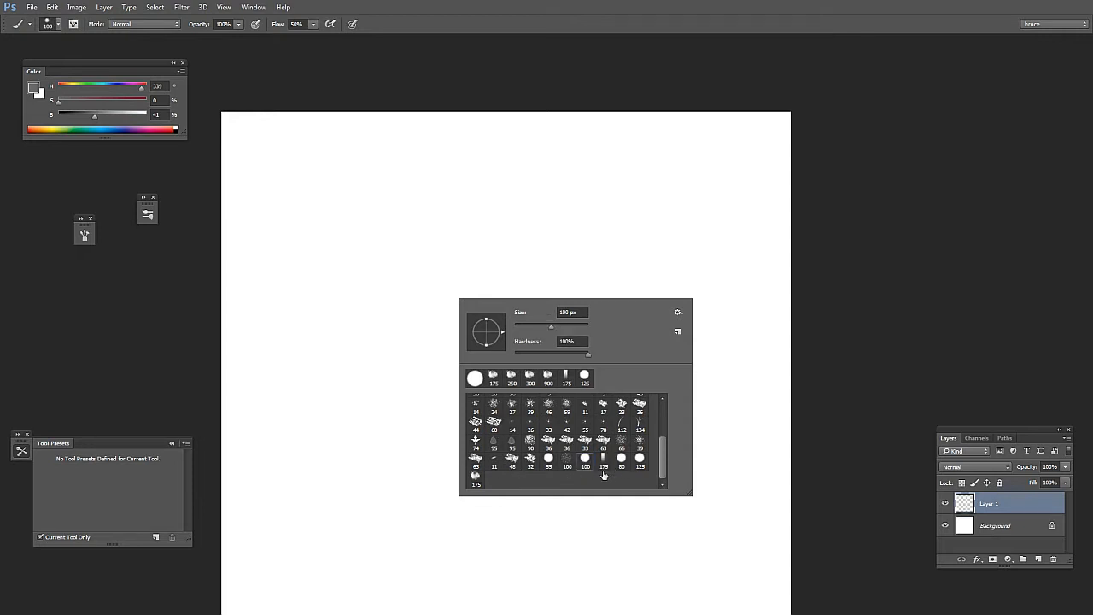
mouse_move(857, 411)
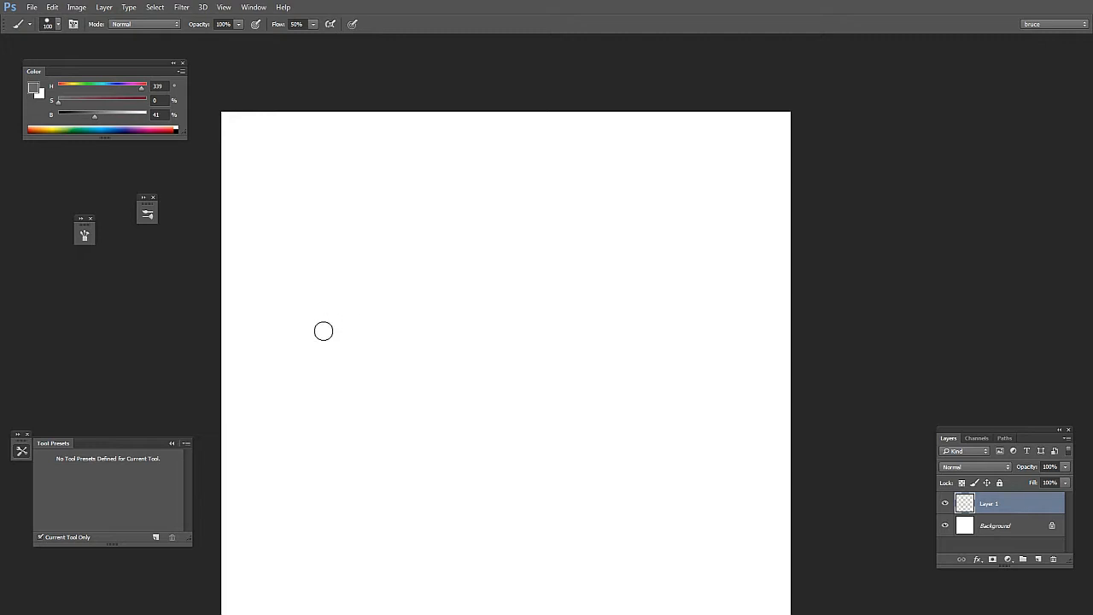
left_click_drag(341, 371, 559, 200)
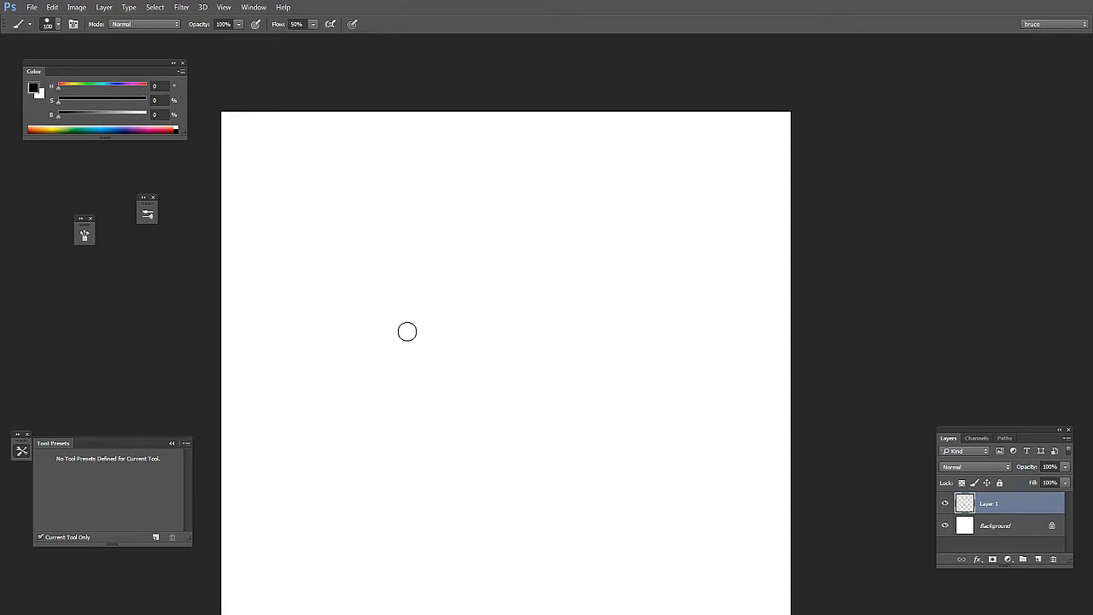
mouse_move(398, 354)
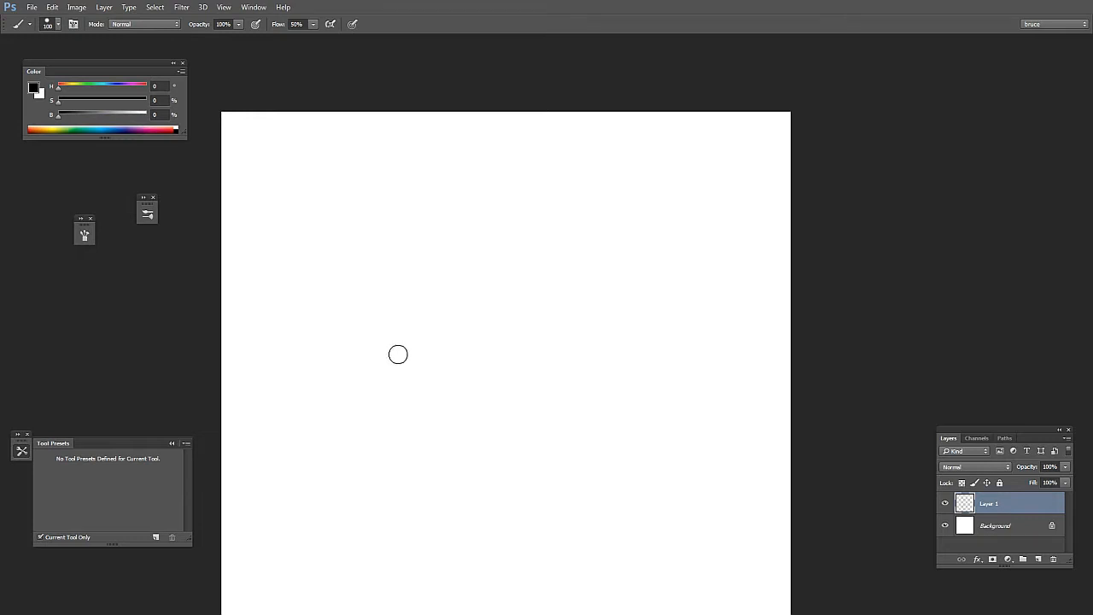
mouse_move(400, 356)
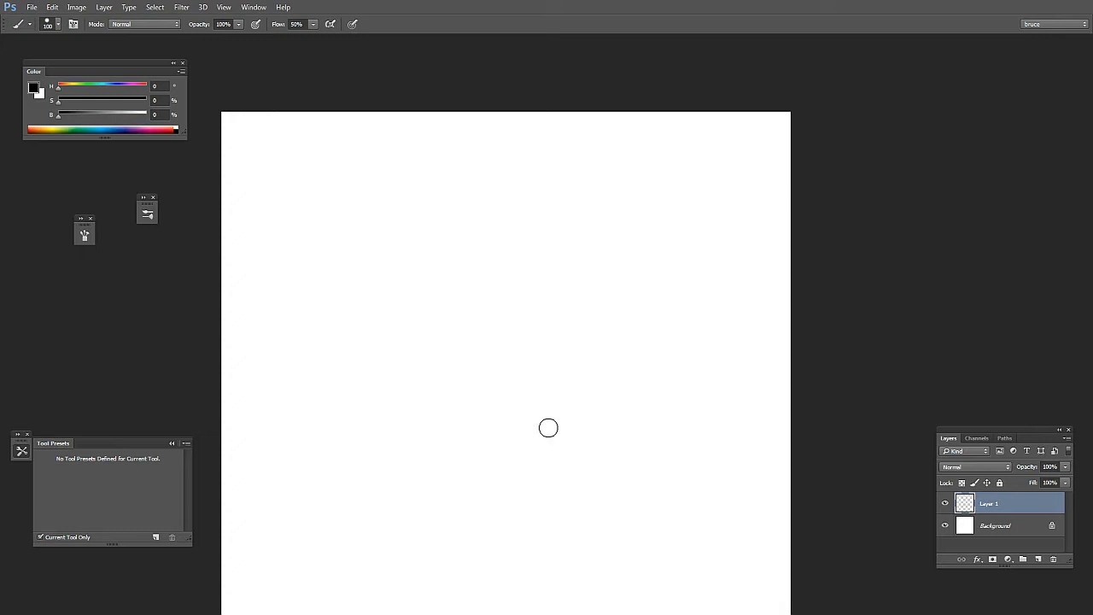
left_click(1025, 559)
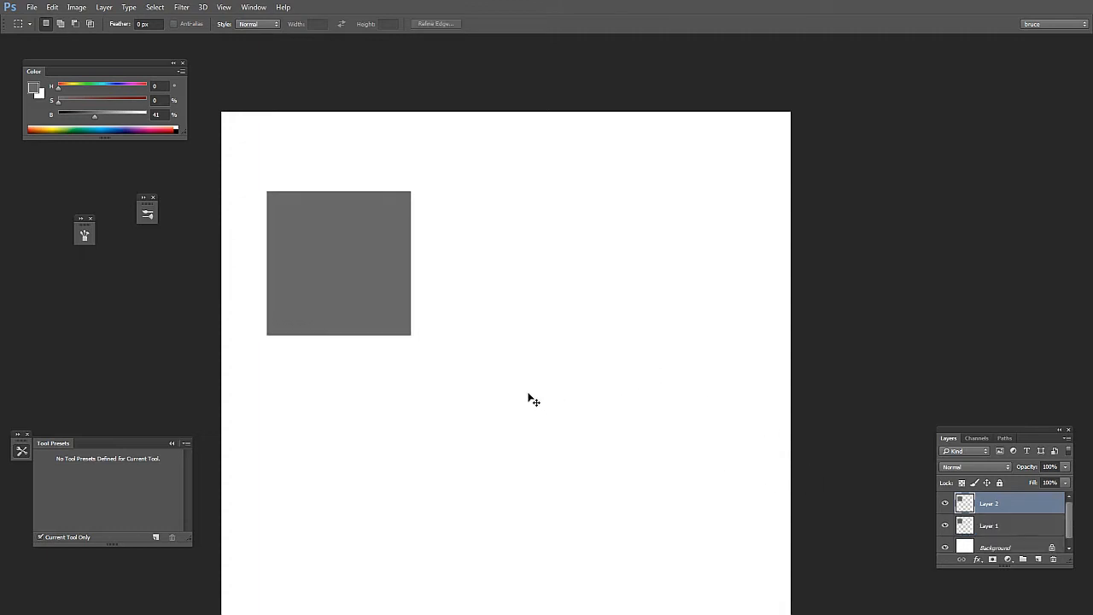
mouse_move(840, 483)
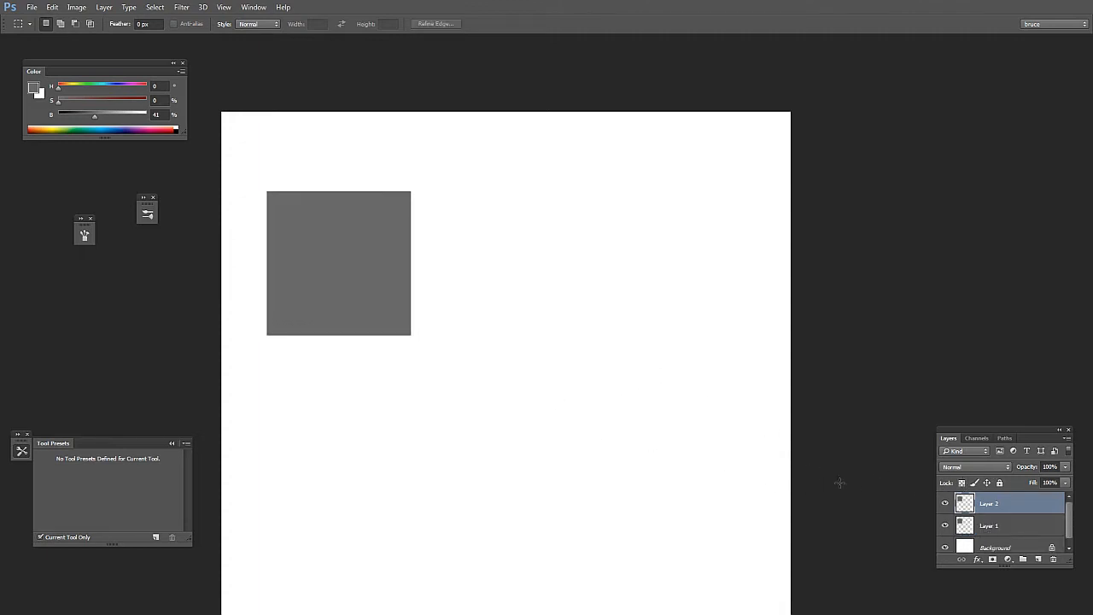
Choose a pink painting colour and adjust its hue for the inner square.
left_click_drag(60, 101, 97, 100)
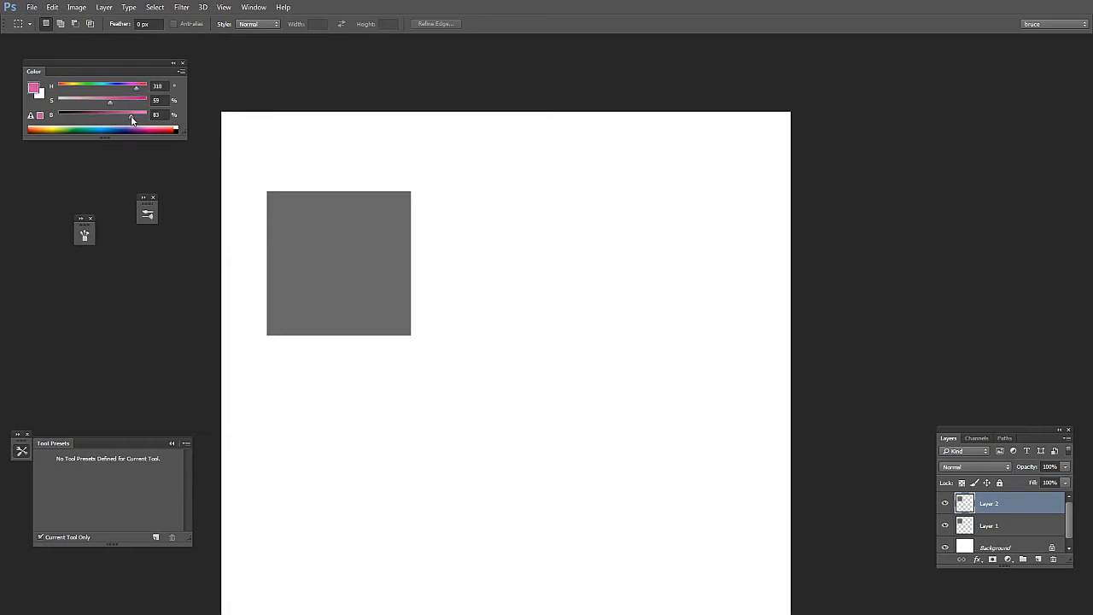
left_click_drag(135, 85, 141, 86)
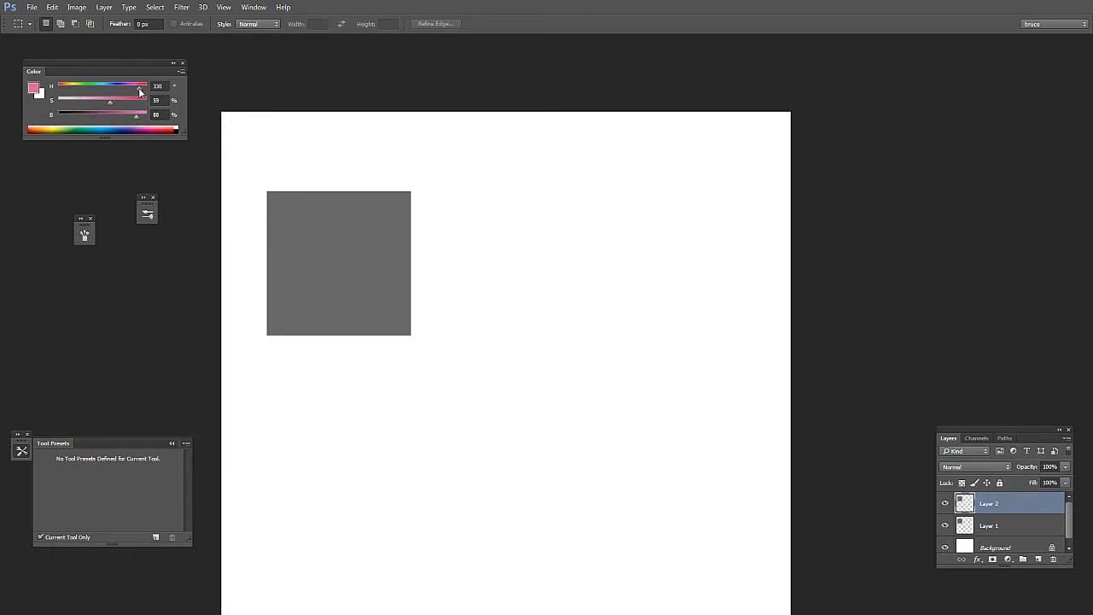
left_click_drag(110, 100, 133, 107)
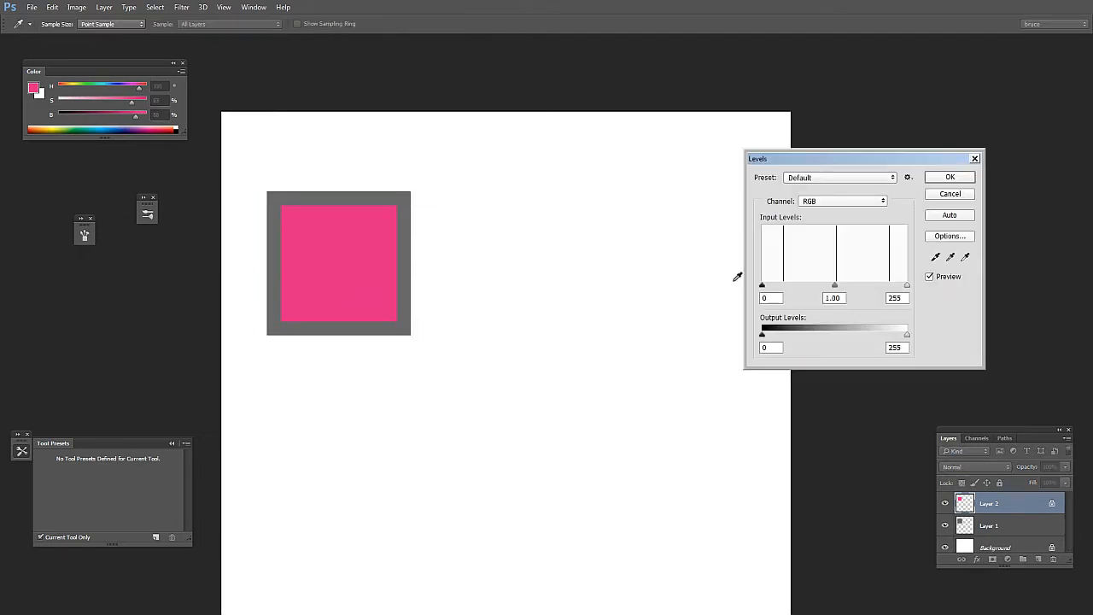
Lighten the pink square's dark tones with Levels, then confirm a Hue/Saturation change.
left_click_drag(908, 333, 906, 333)
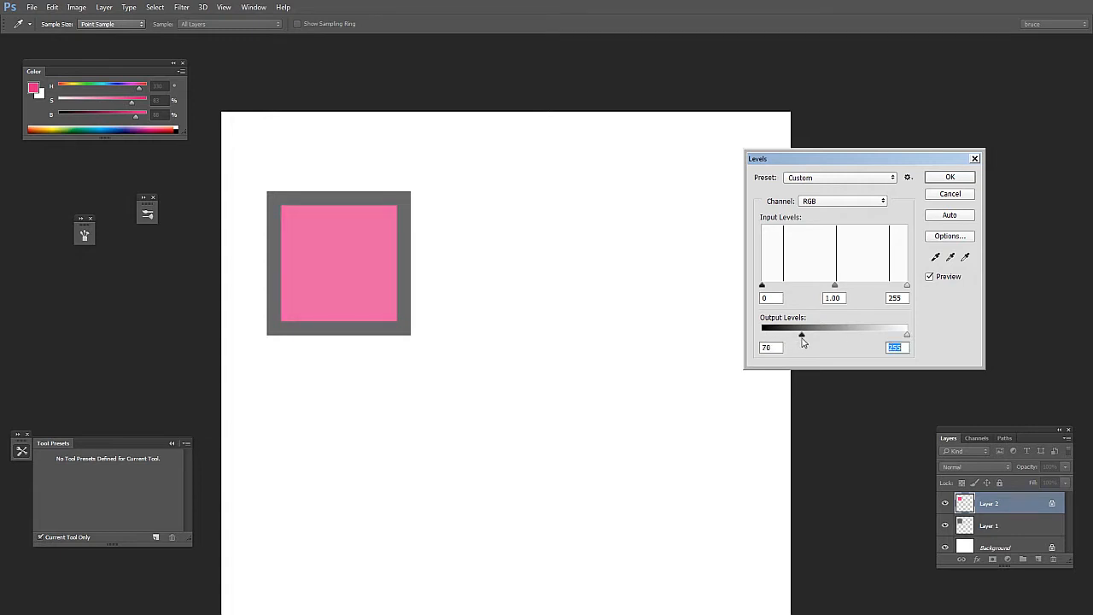
left_click(950, 177)
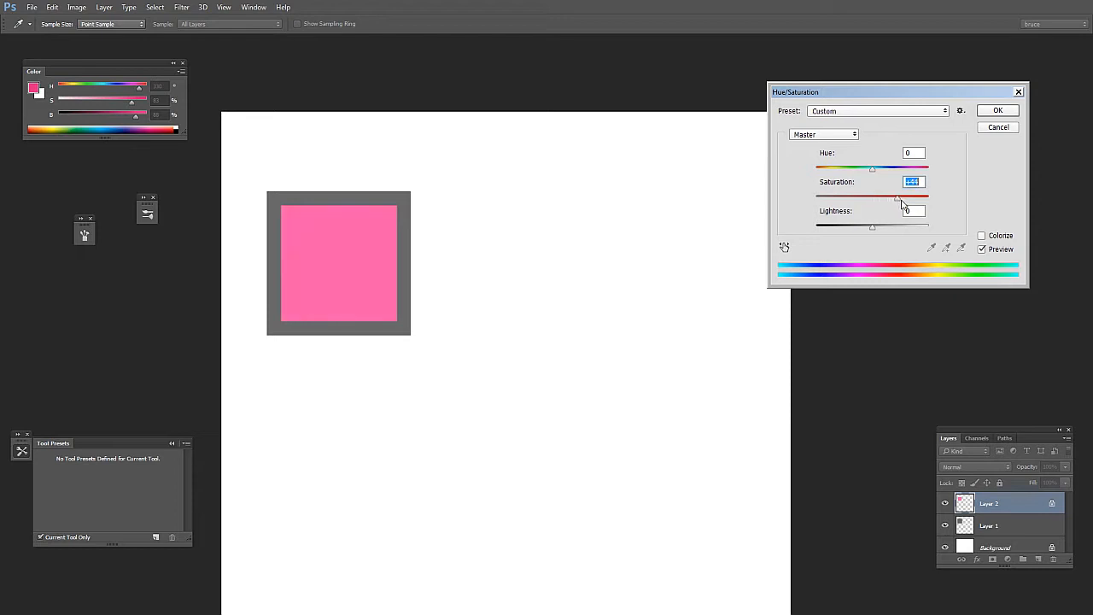
left_click(998, 110)
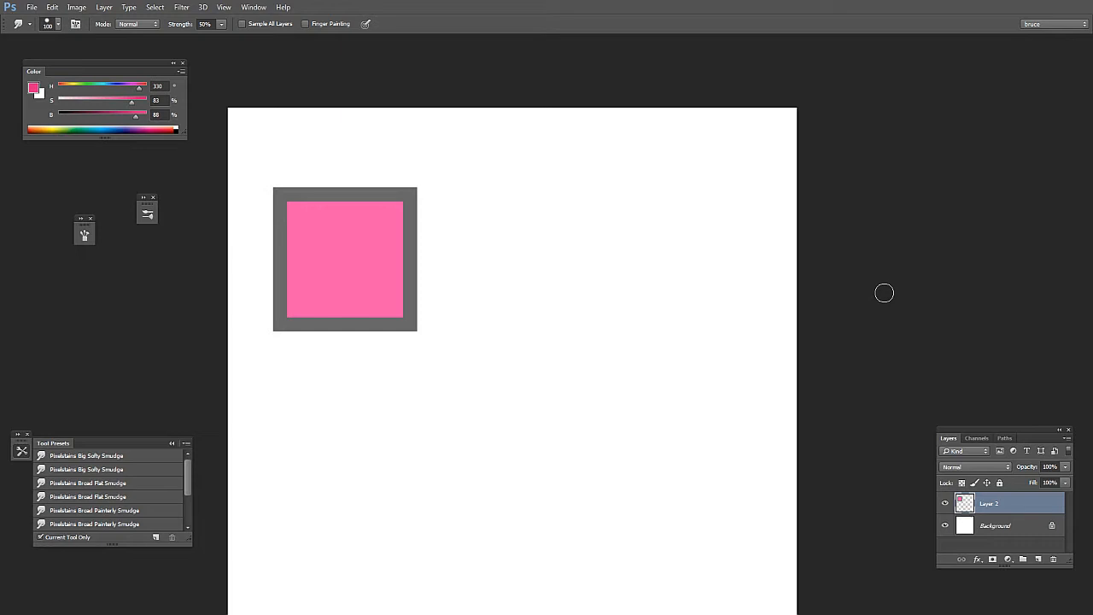
mouse_move(892, 410)
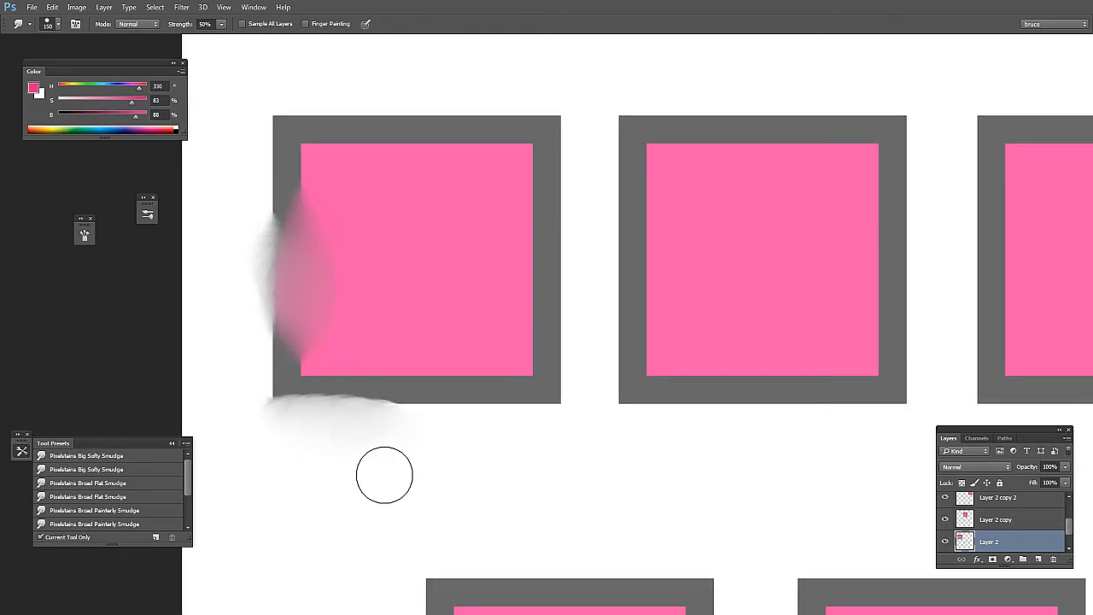
Smear the first square's left border outward and blend it into the pink.
left_click_drag(385, 476, 408, 409)
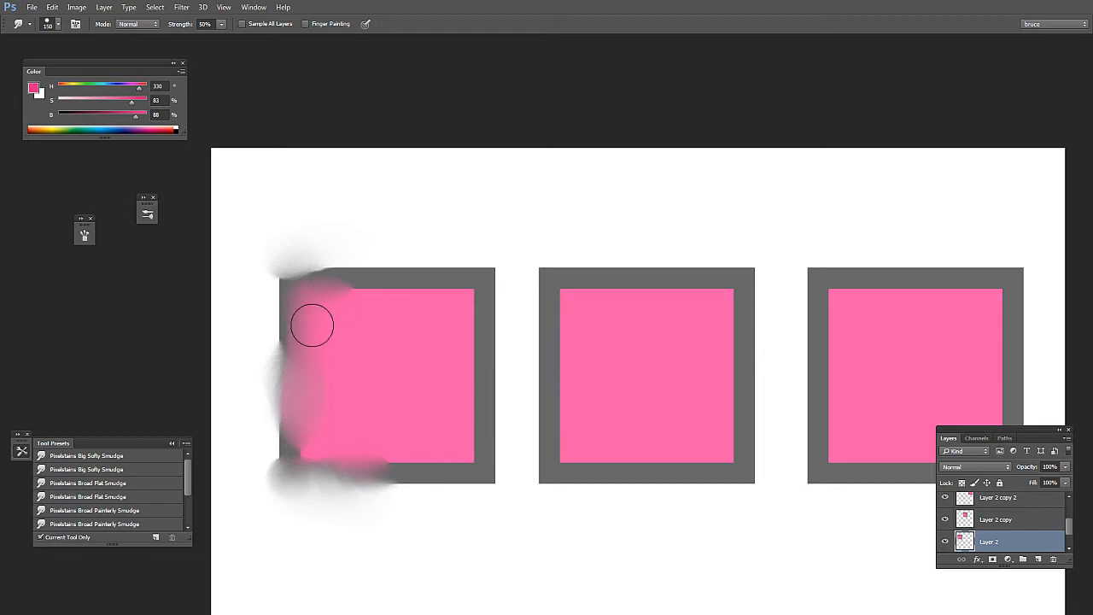
left_click_drag(312, 324, 282, 379)
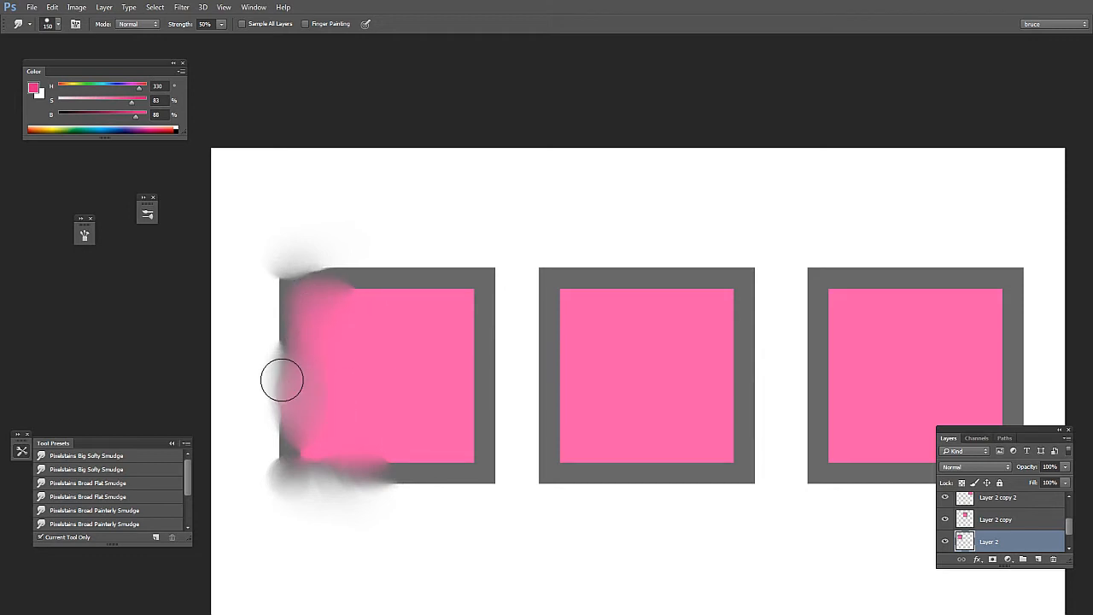
left_click_drag(282, 380, 318, 405)
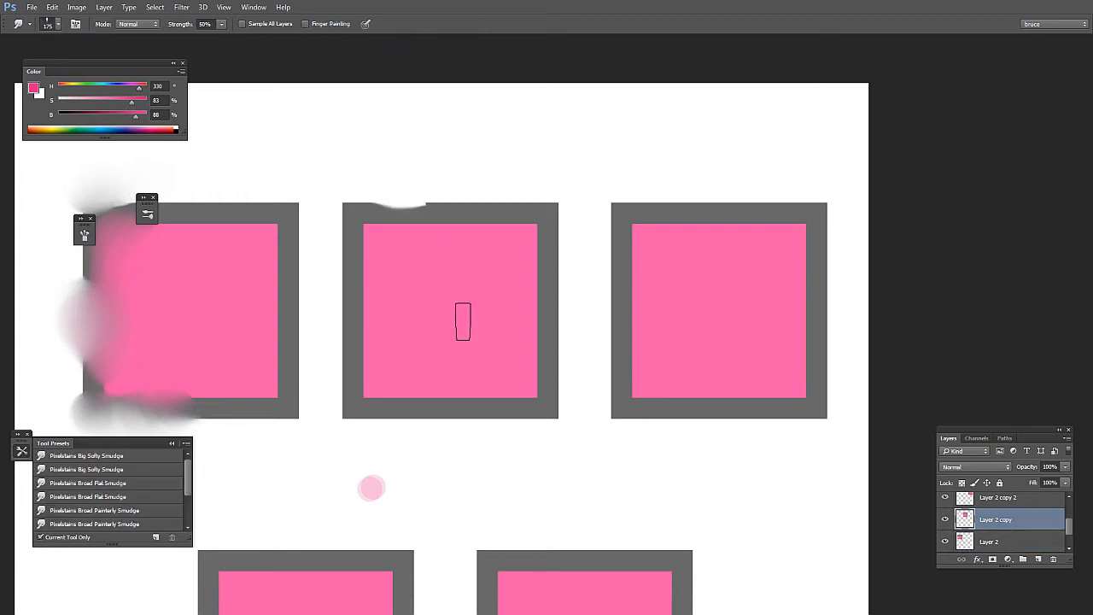
Smear along the second square's top border with the flat smudge preset.
left_click_drag(463, 322, 393, 214)
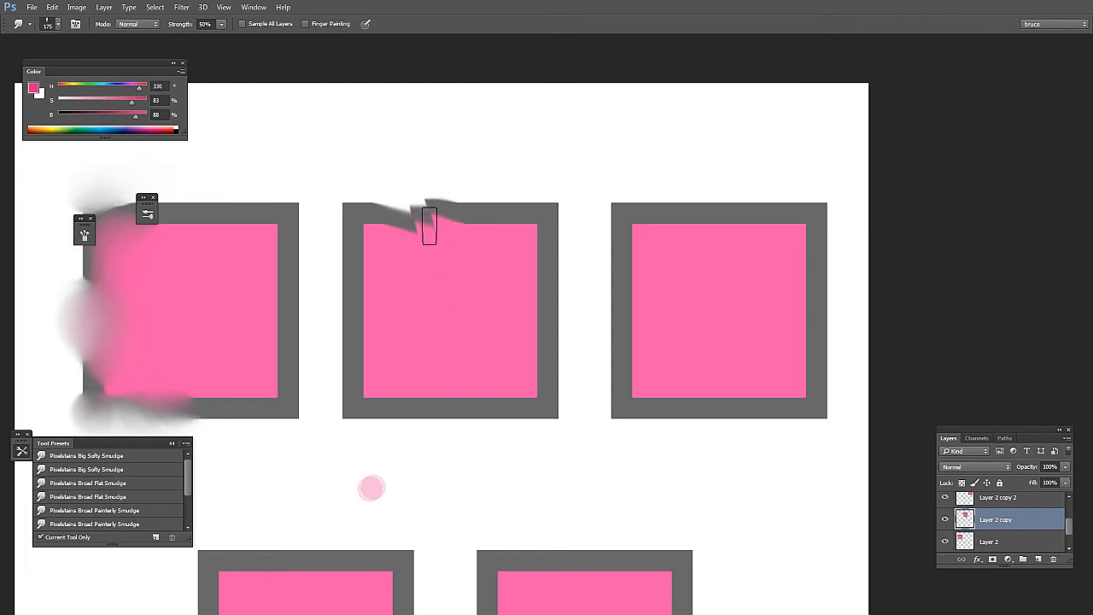
left_click_drag(429, 226, 333, 348)
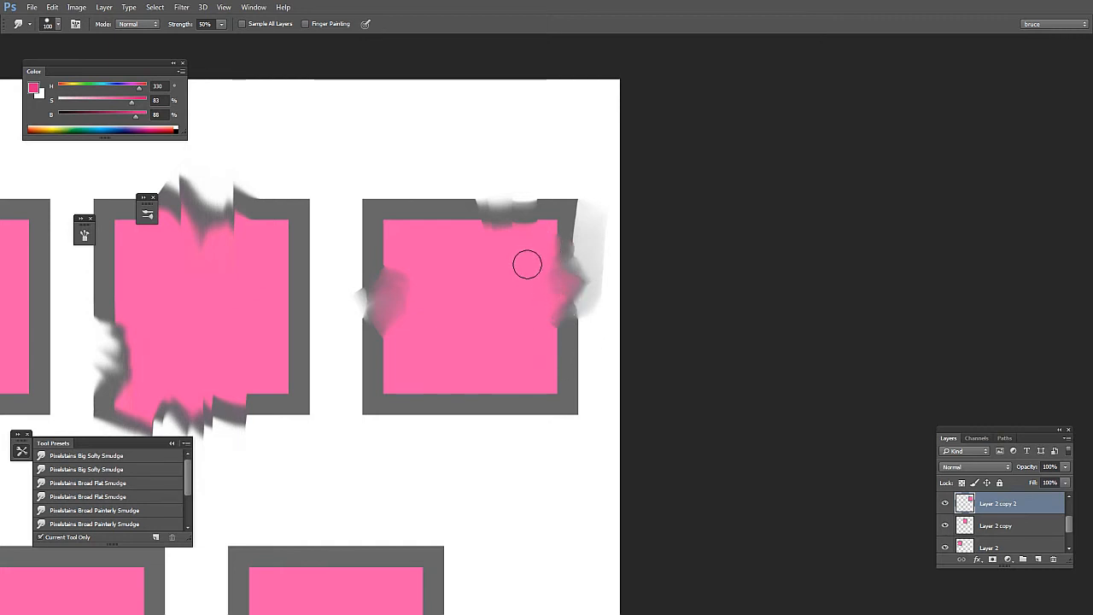
Softly smudge the third square's right edge into the canvas.
left_click_drag(527, 264, 568, 385)
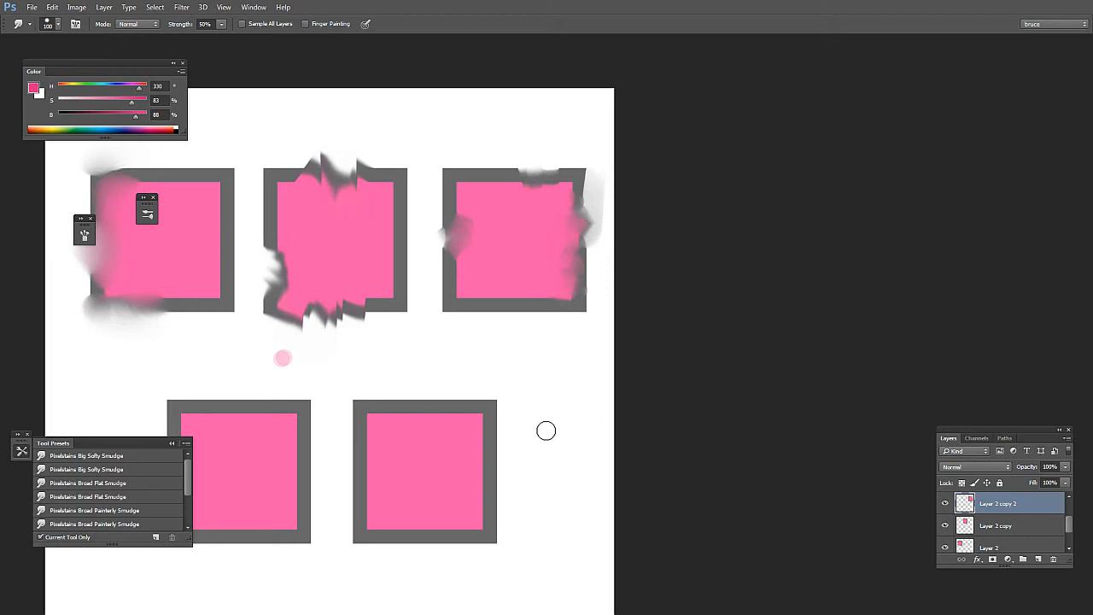
scroll("down", 3)
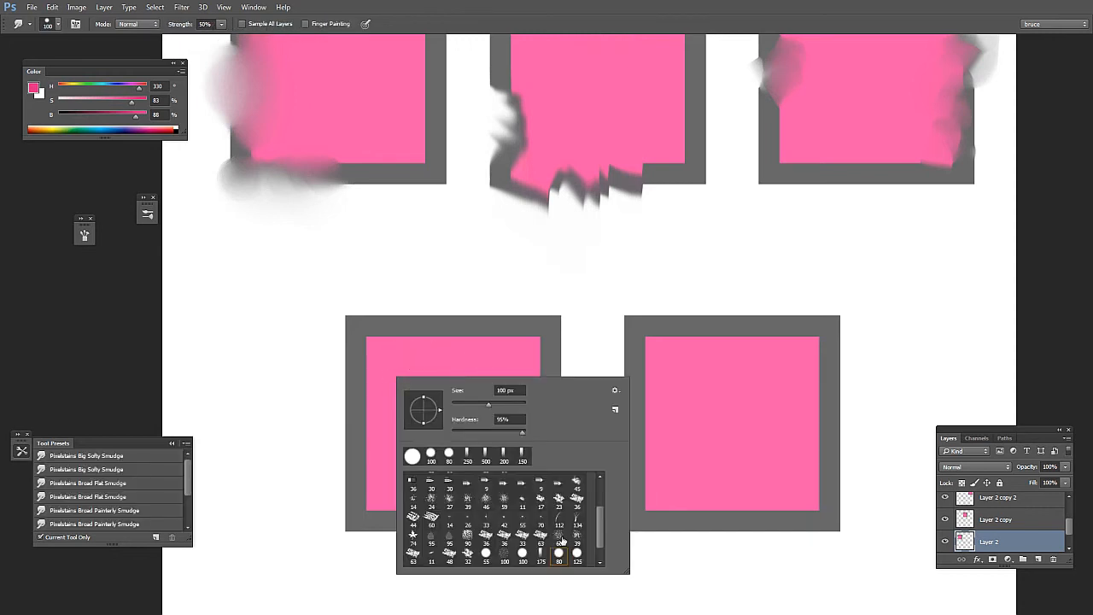
With a larger brush, smudge the fourth square's top-left corner and top frame into the pink.
left_click(559, 554)
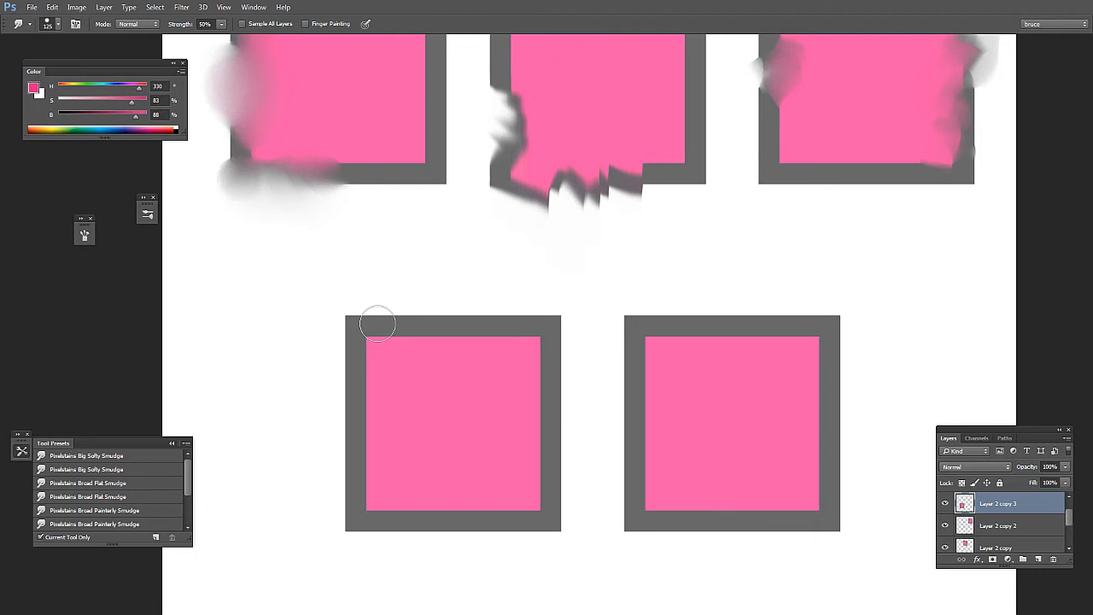
left_click_drag(379, 323, 408, 369)
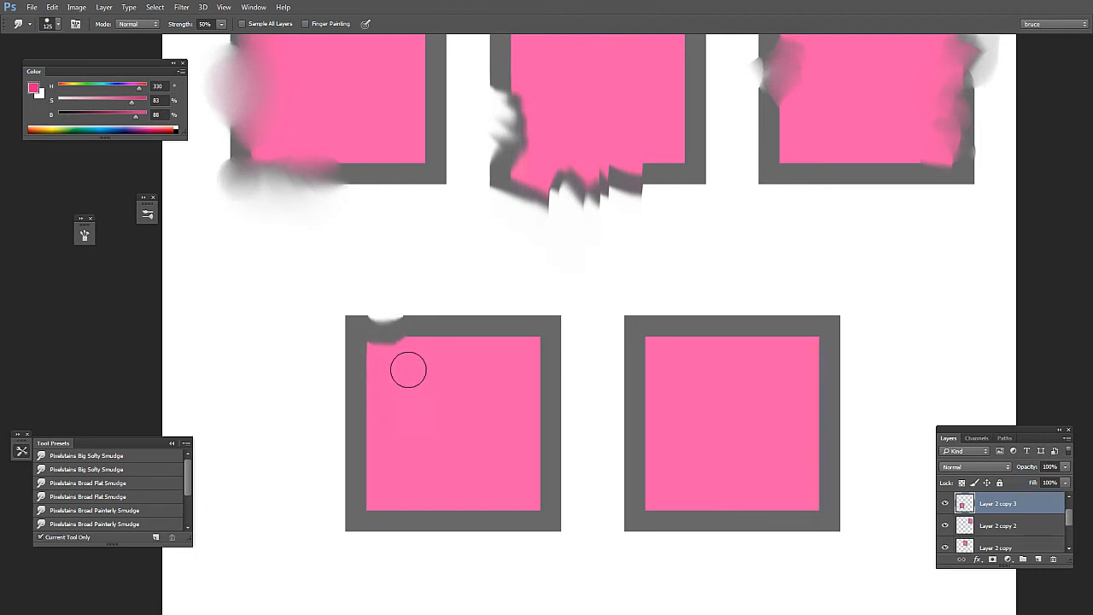
left_click_drag(408, 369, 532, 343)
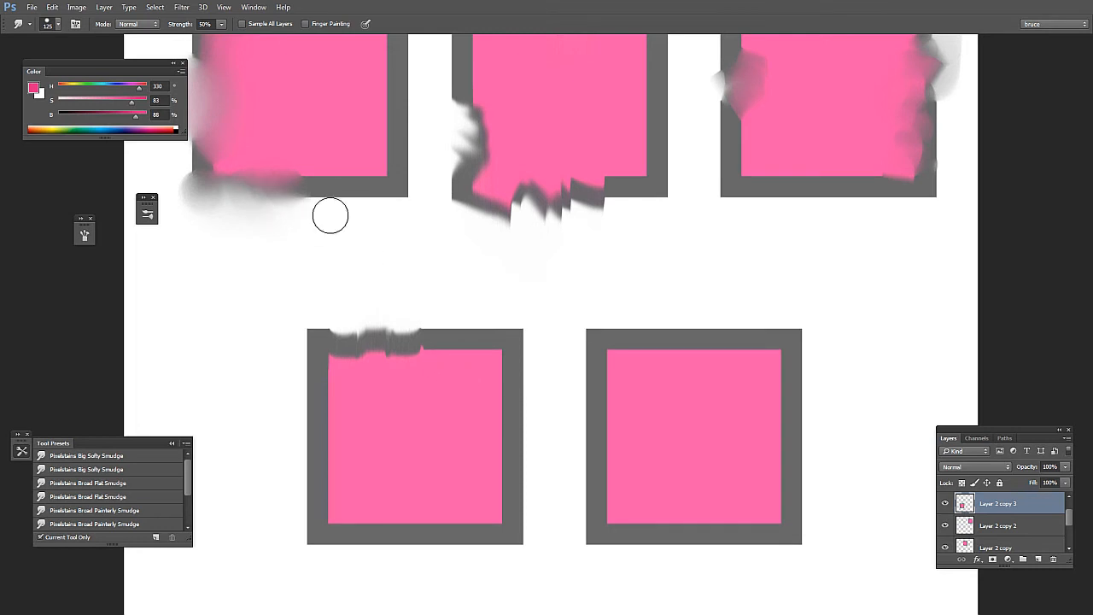
mouse_move(783, 114)
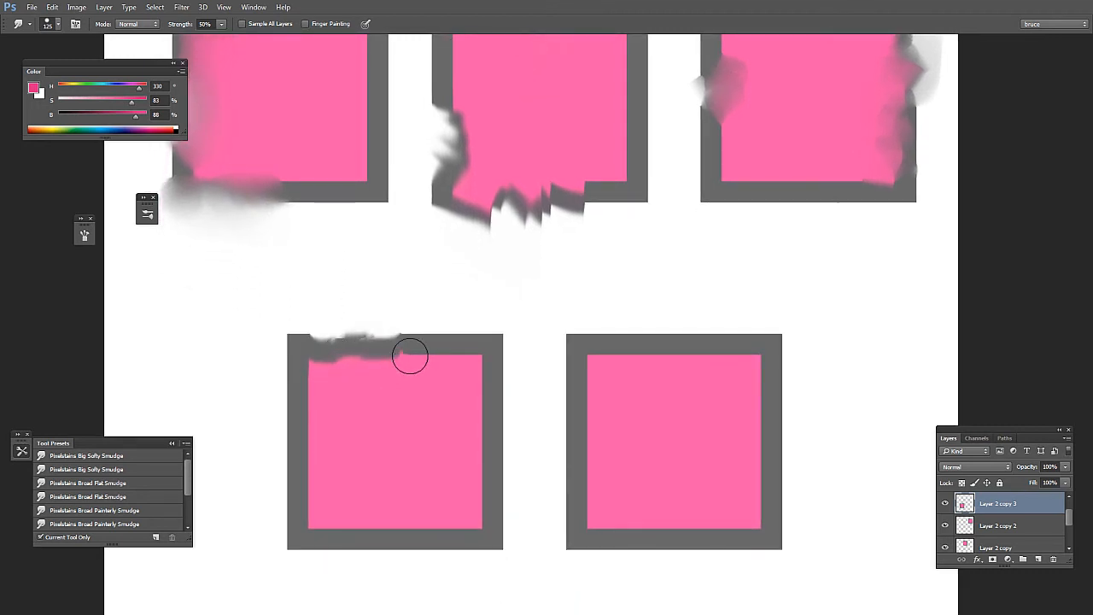
left_click_drag(410, 356, 391, 369)
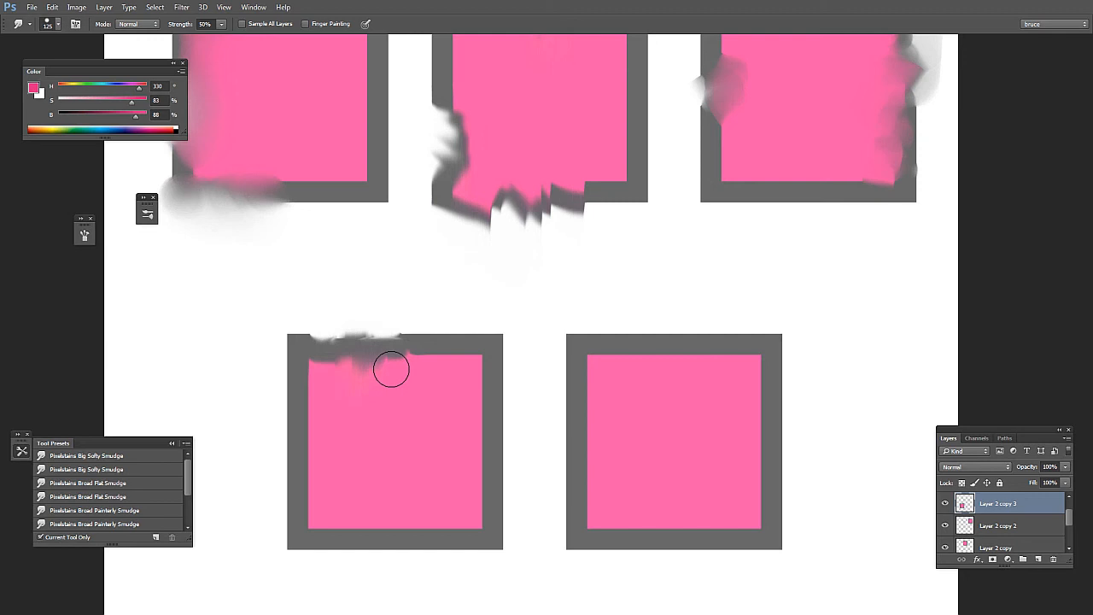
left_click_drag(391, 369, 372, 373)
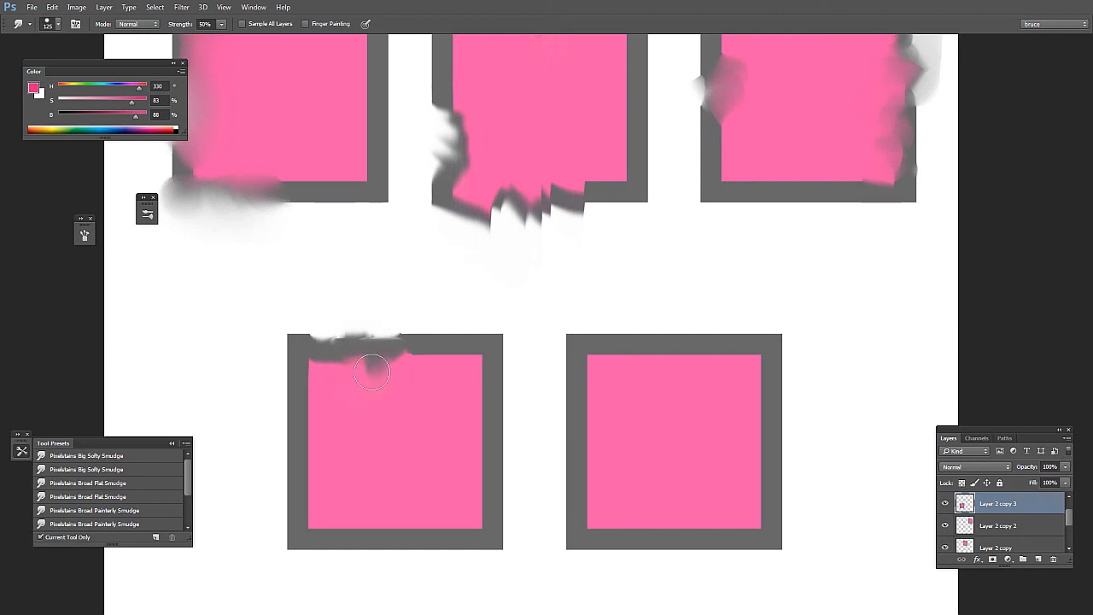
left_click_drag(372, 371, 366, 366)
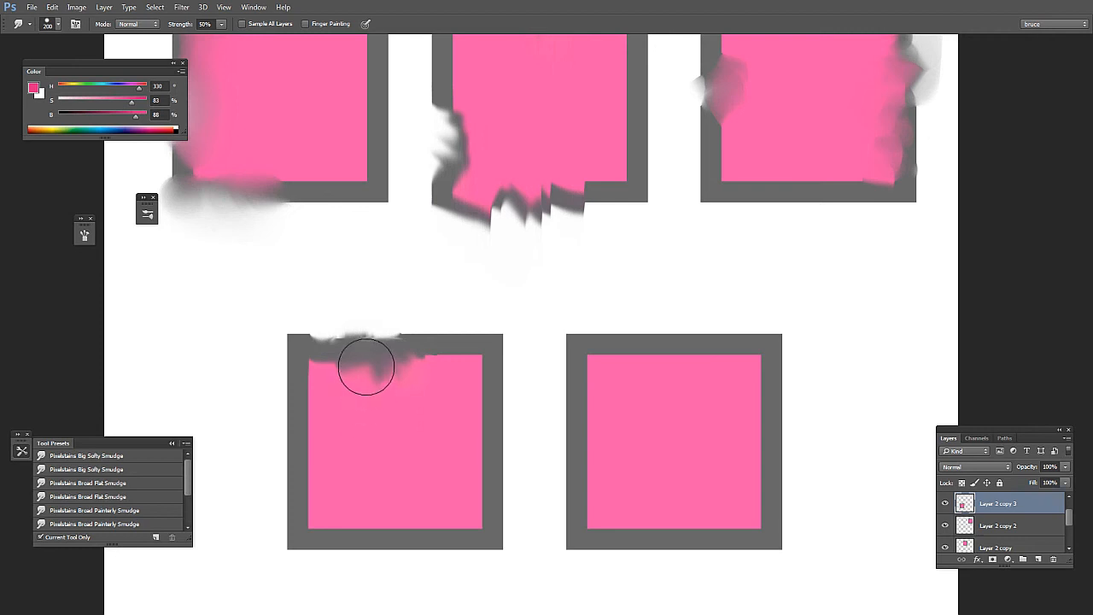
Pull grey streaks along the fourth square's top, top-right corner, left and bottom edges.
left_click_drag(367, 367, 378, 429)
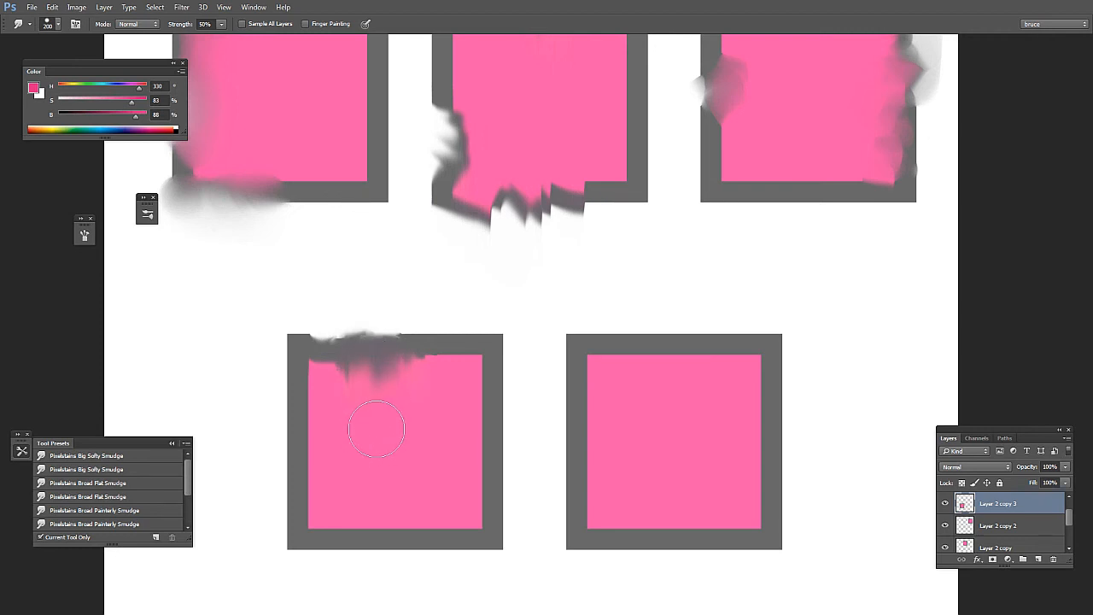
left_click_drag(377, 428, 410, 359)
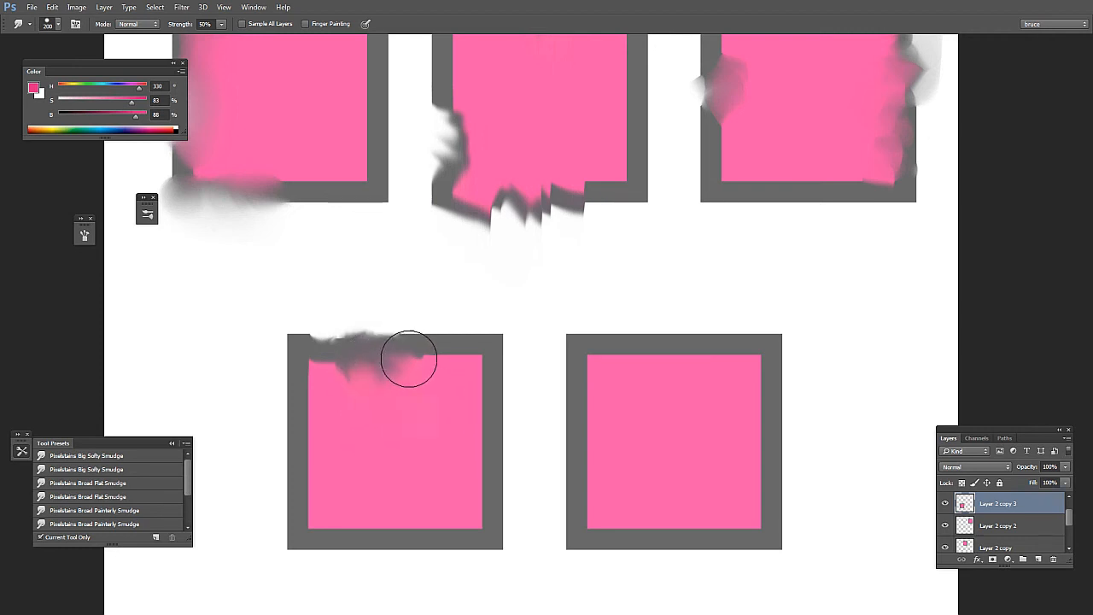
mouse_move(414, 376)
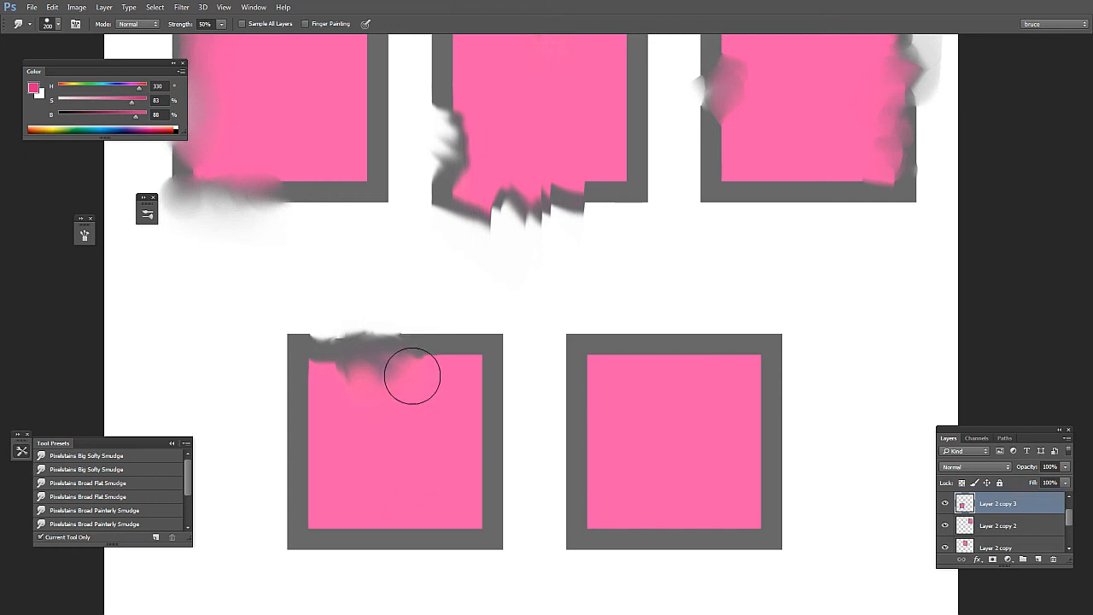
left_click_drag(413, 376, 470, 309)
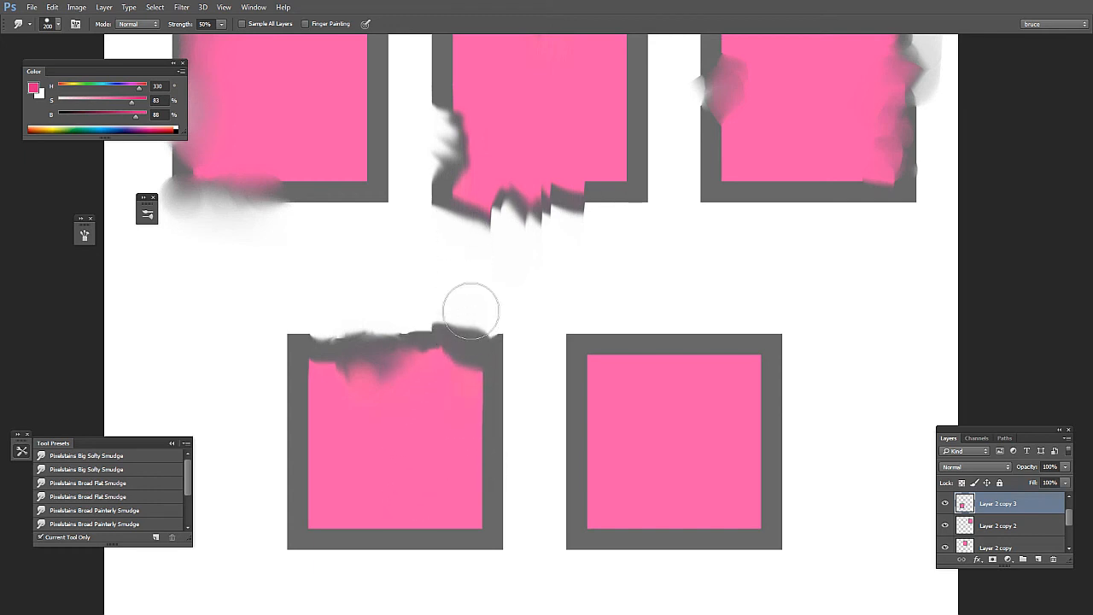
left_click_drag(472, 310, 479, 403)
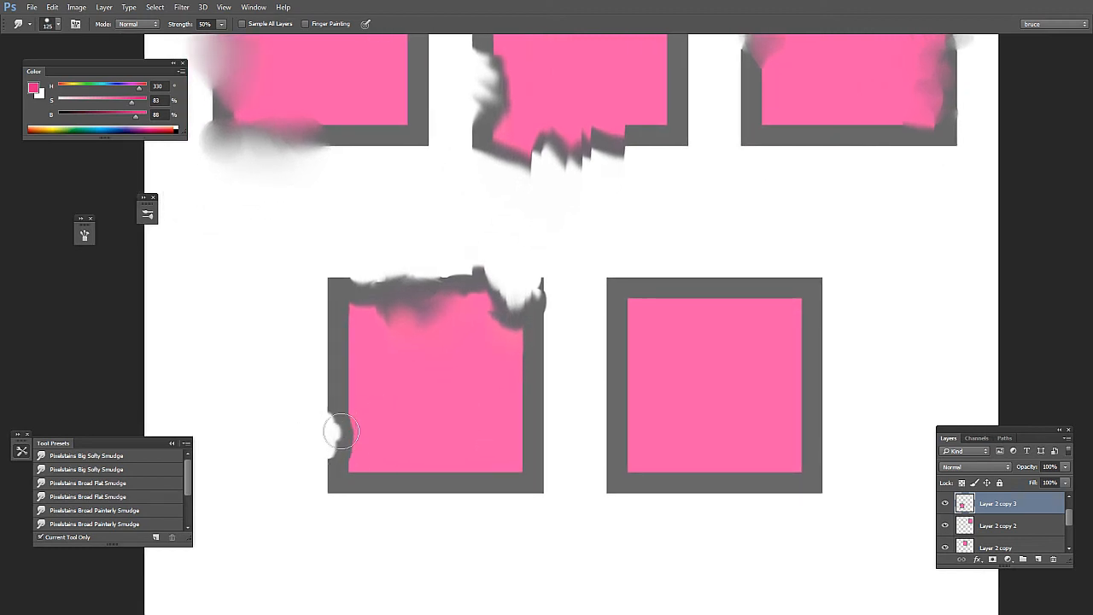
left_click_drag(341, 431, 434, 498)
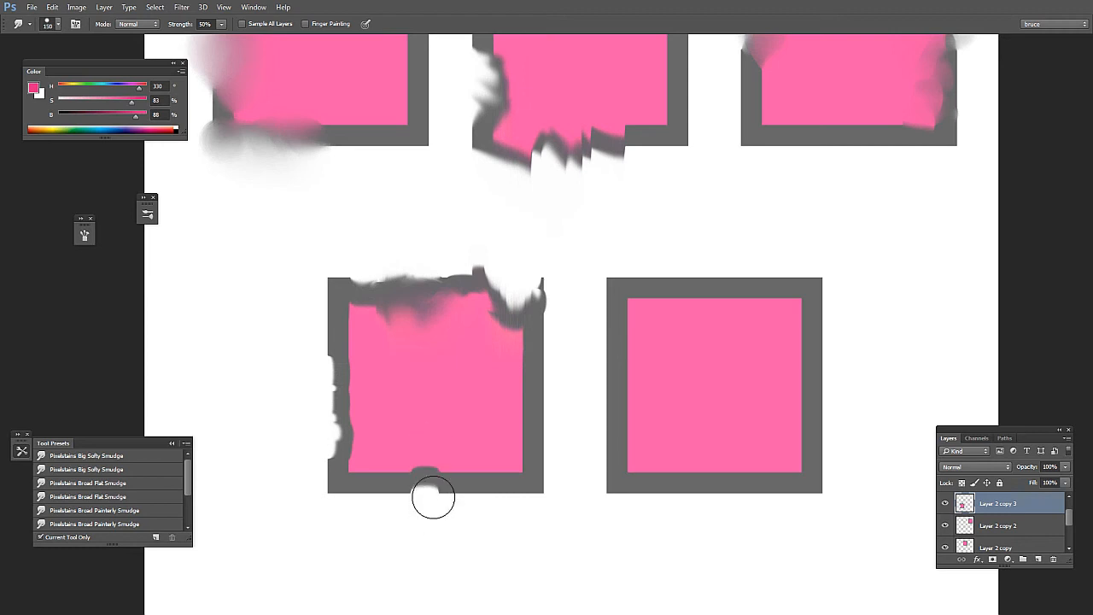
left_click_drag(433, 498, 472, 511)
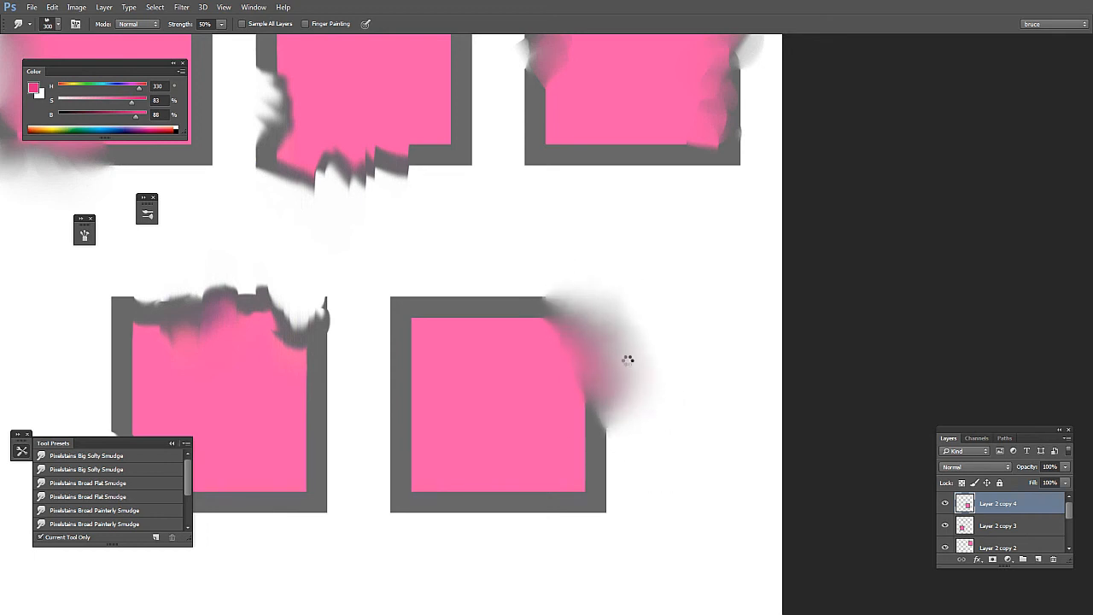
Blur the fifth square's right and lower-right edges outward.
left_click_drag(628, 359, 587, 461)
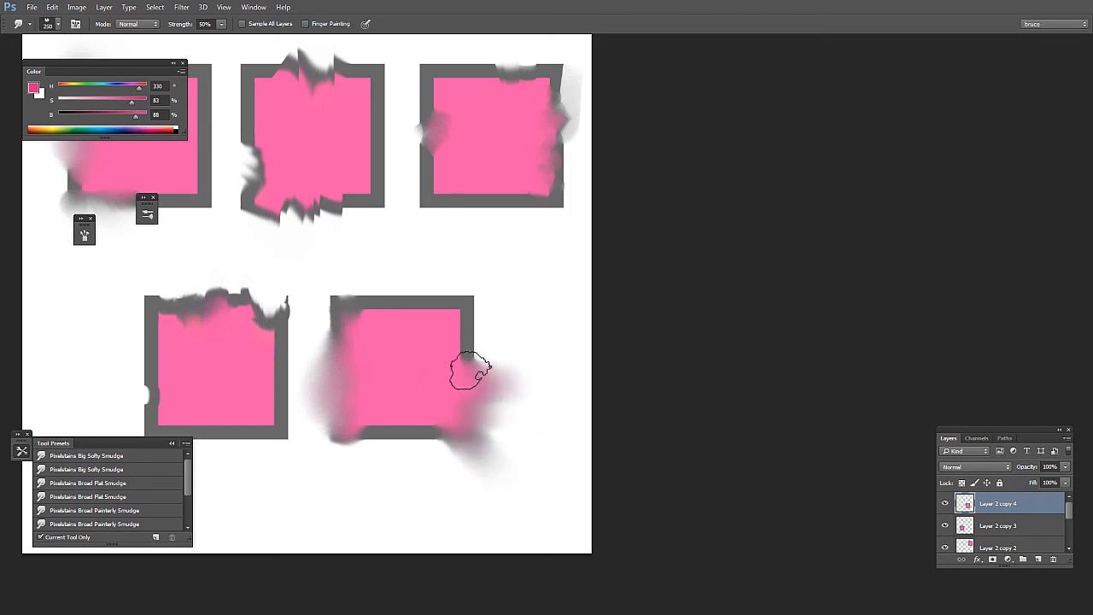
left_click_drag(470, 372, 470, 414)
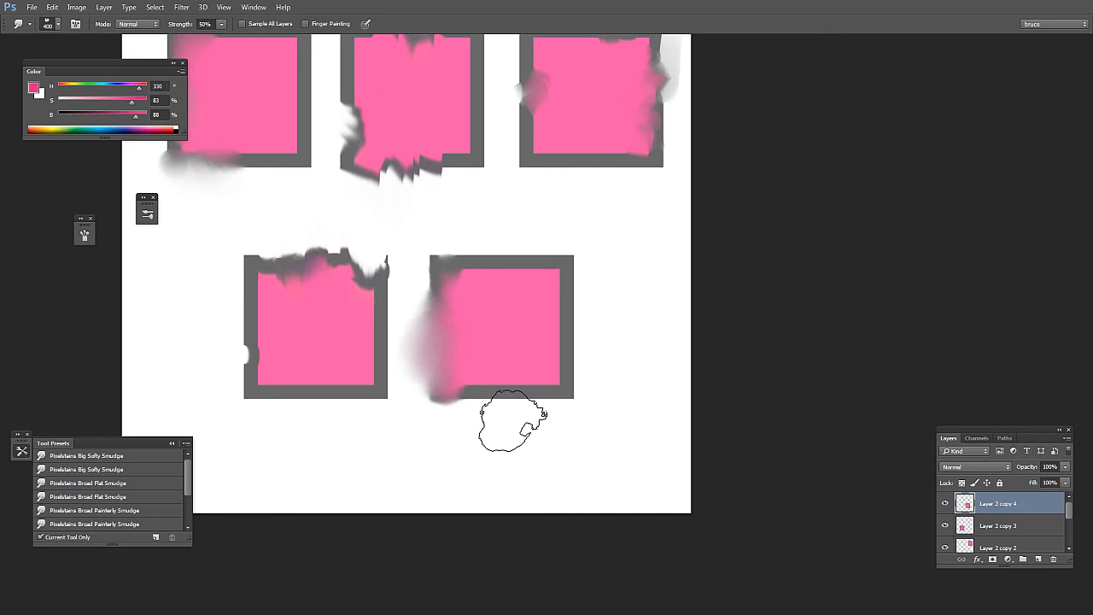
mouse_move(538, 393)
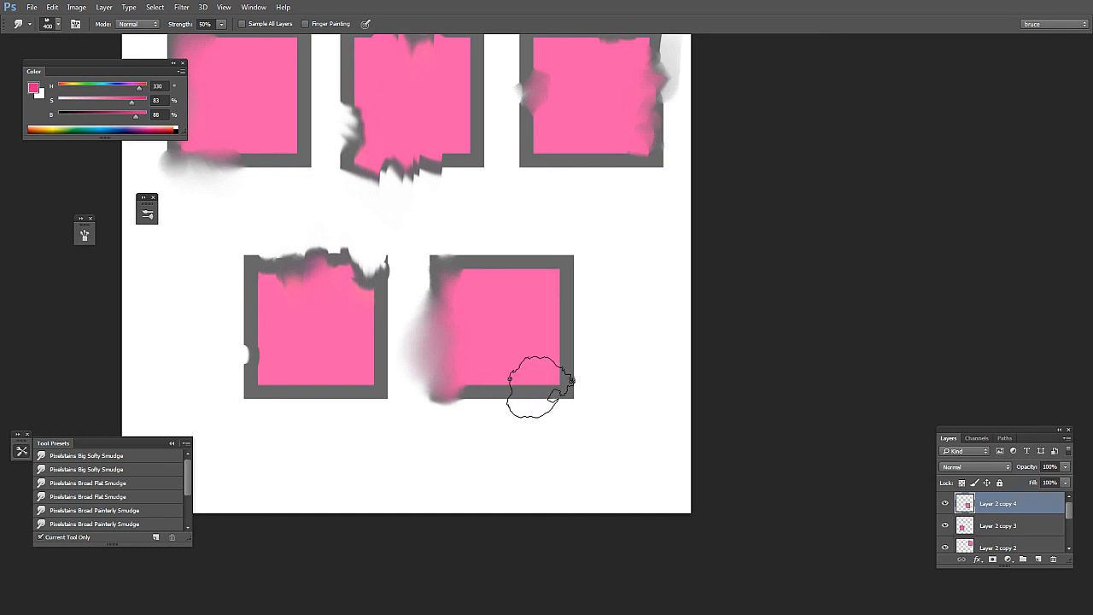